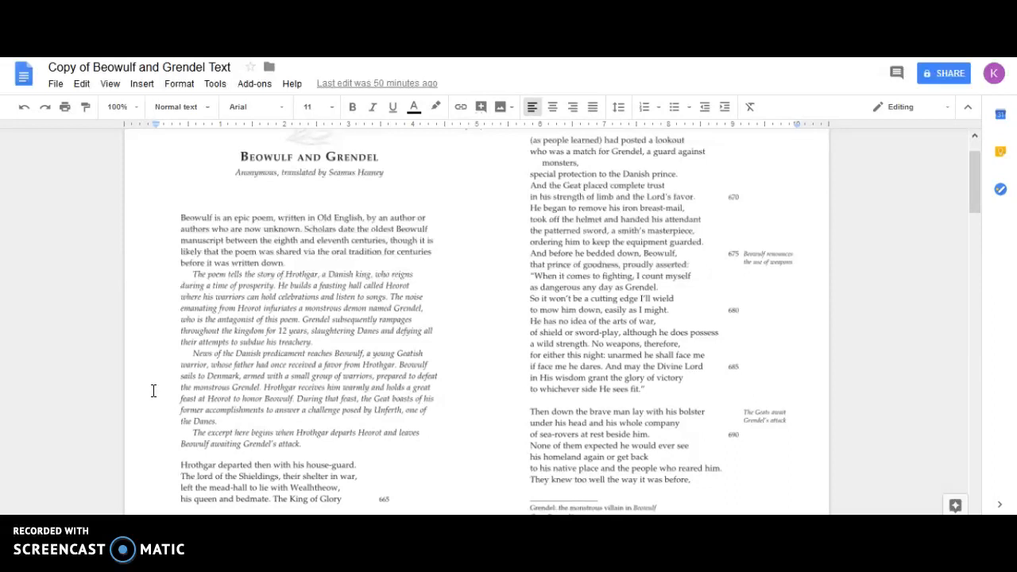
scroll("down", 3)
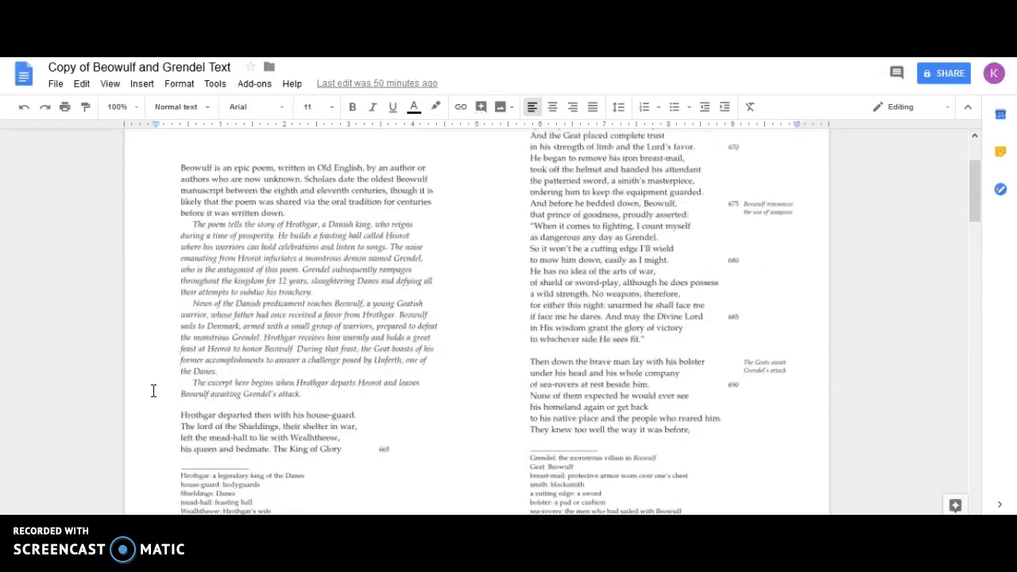
scroll("down", 3)
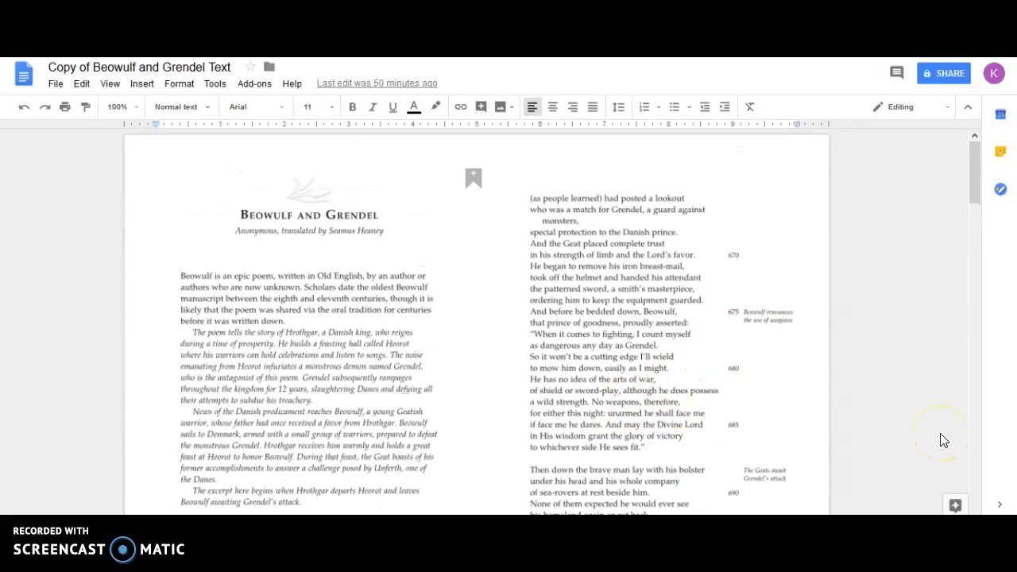
mouse_move(943, 440)
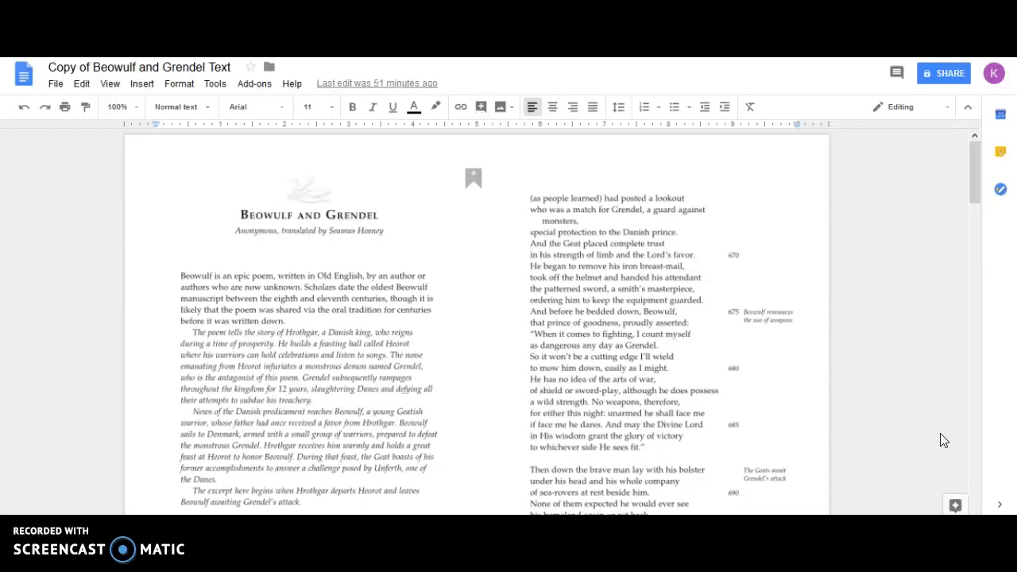
scroll("down", 3)
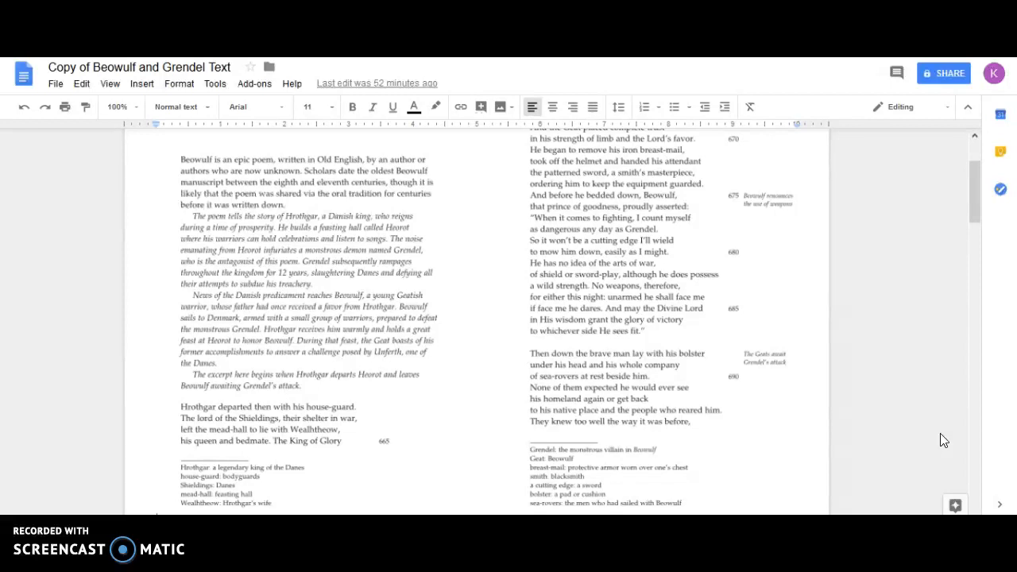
mouse_move(950, 440)
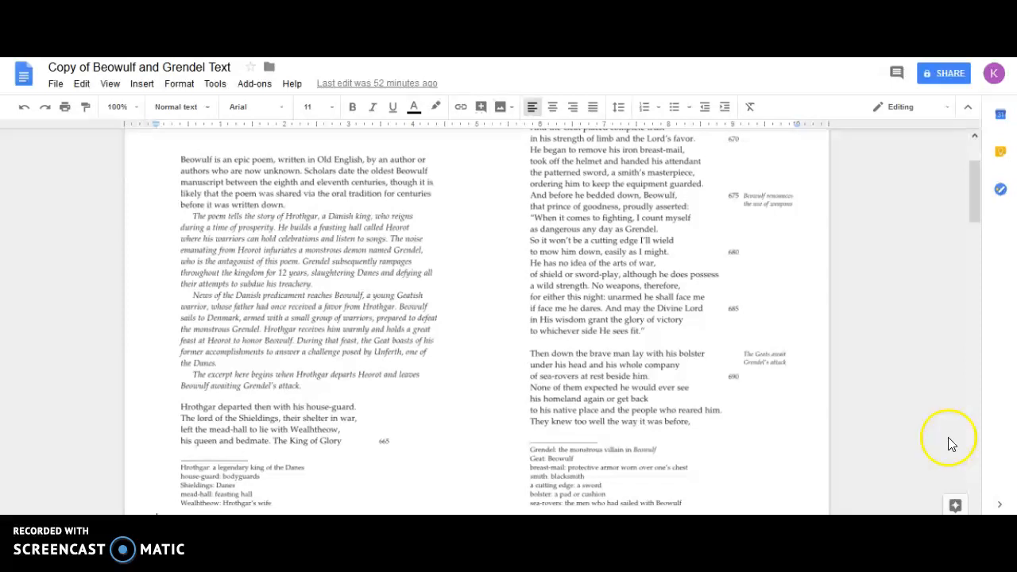
scroll("down", 3)
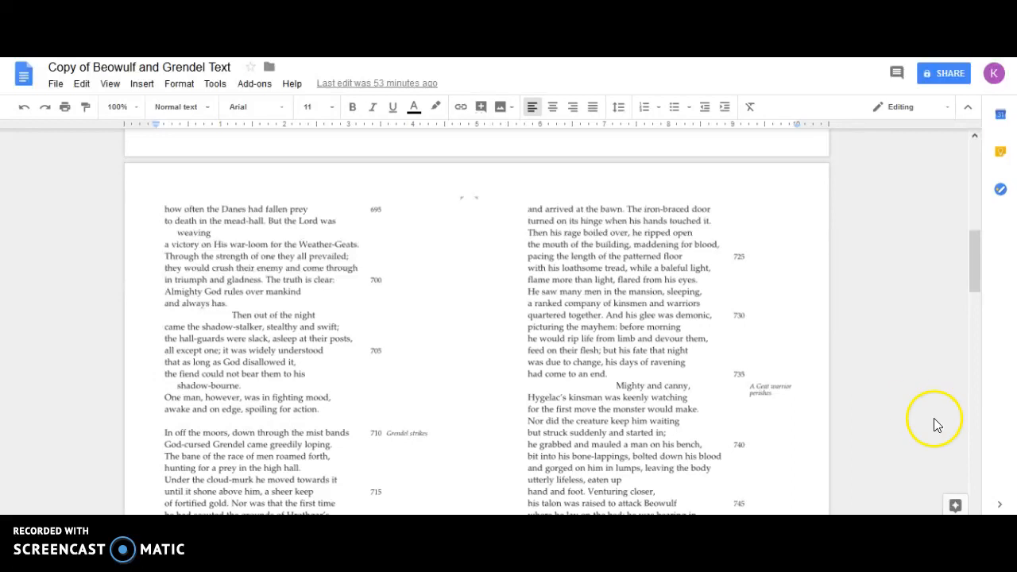
scroll("down", 3)
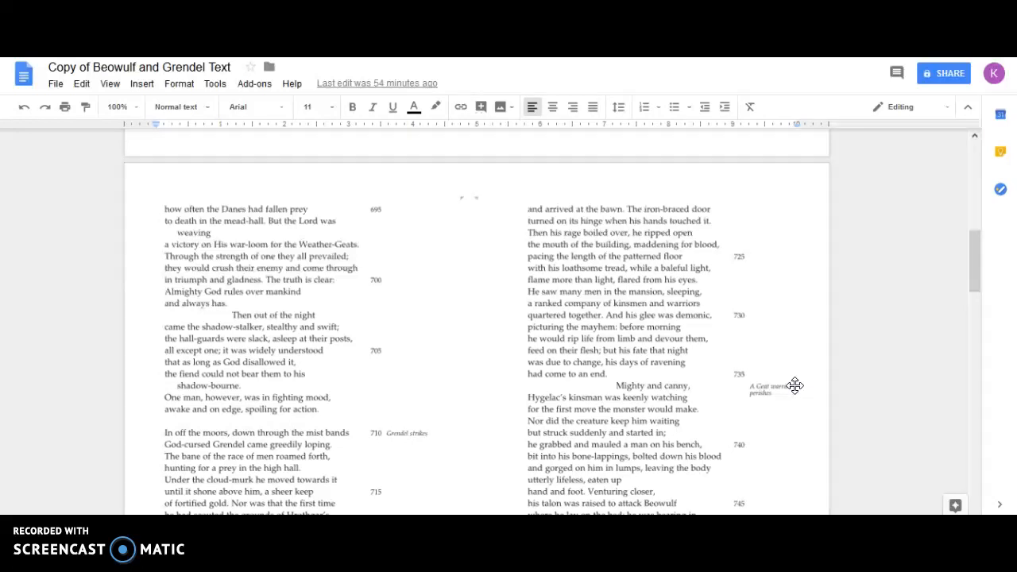
scroll("down", 3)
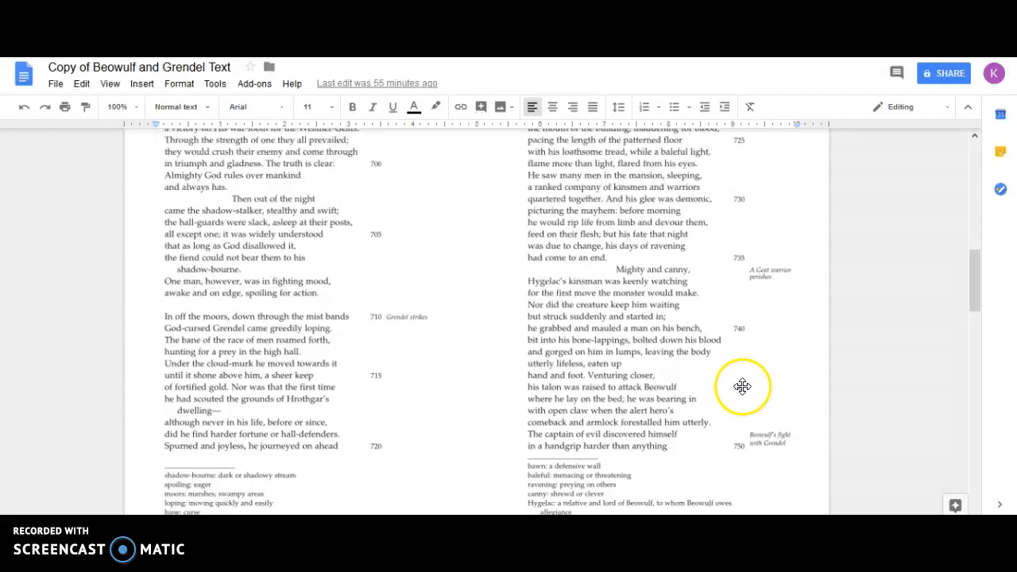
scroll("down", 3)
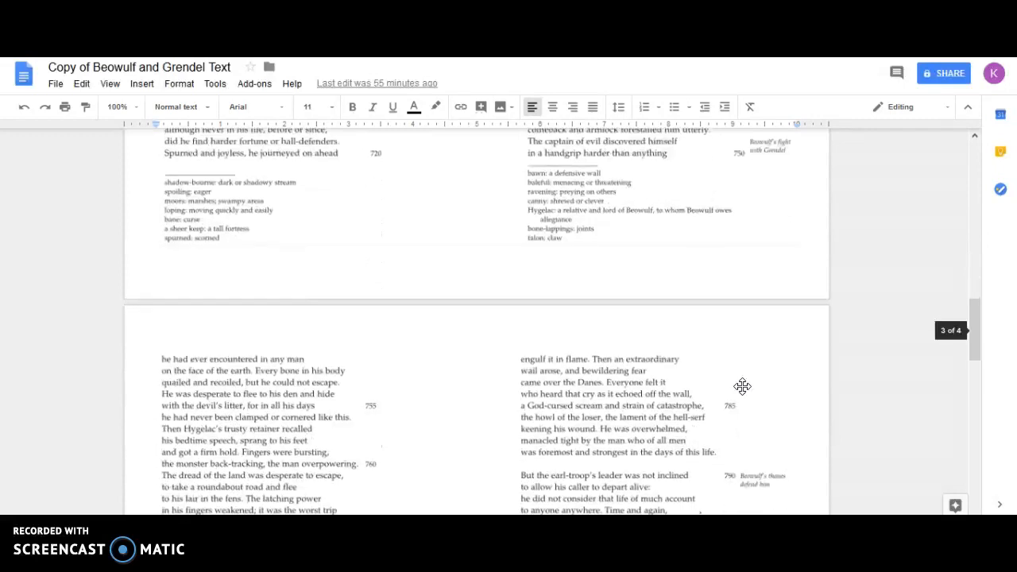
scroll("down", 3)
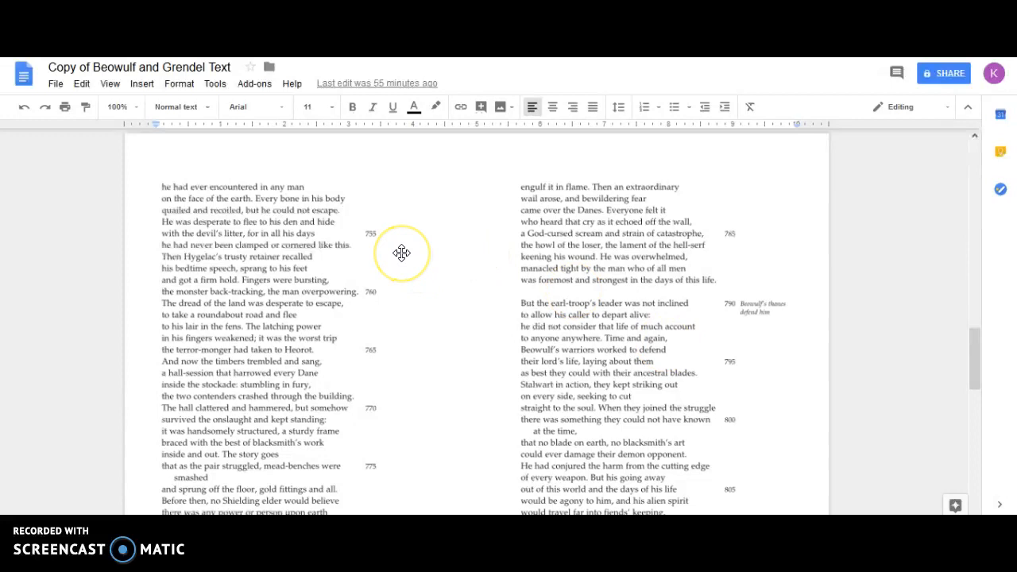
mouse_move(401, 253)
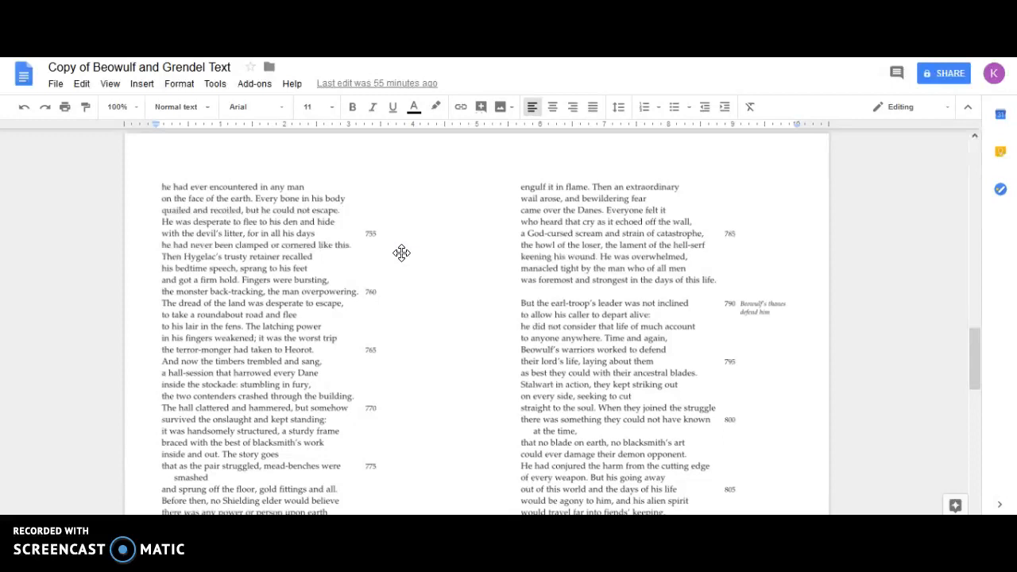
scroll("down", 3)
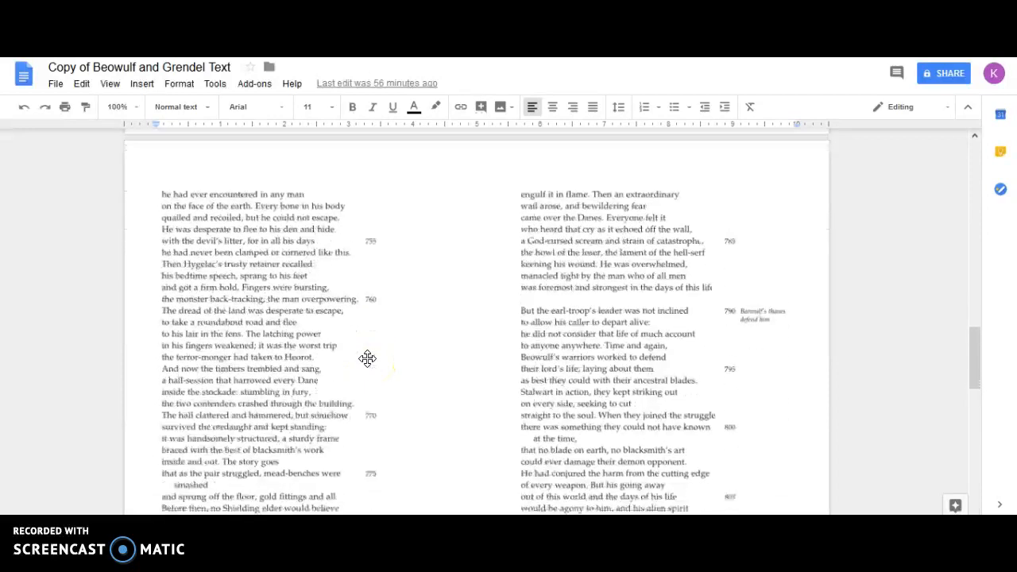
scroll("down", 3)
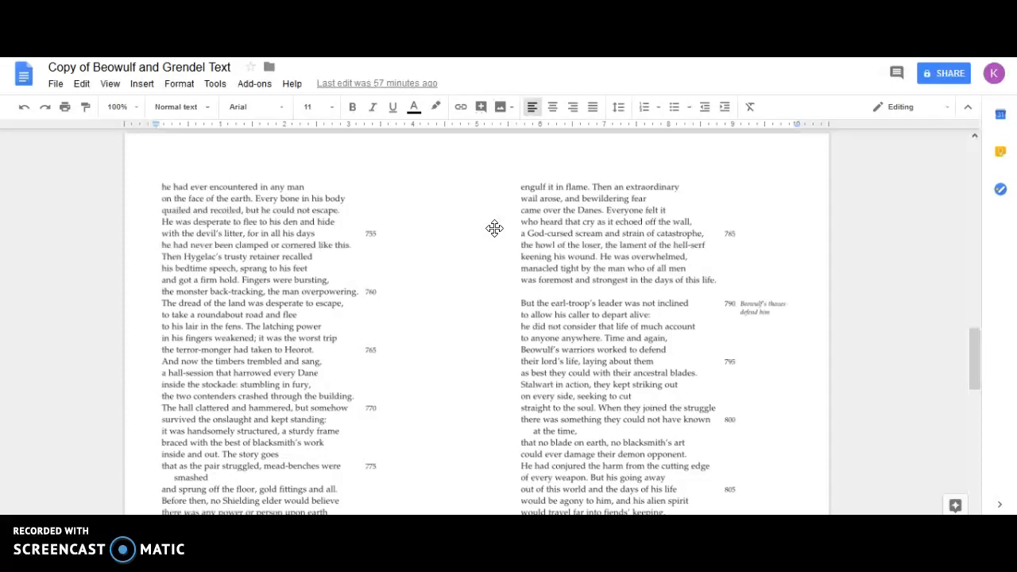
scroll("down", 3)
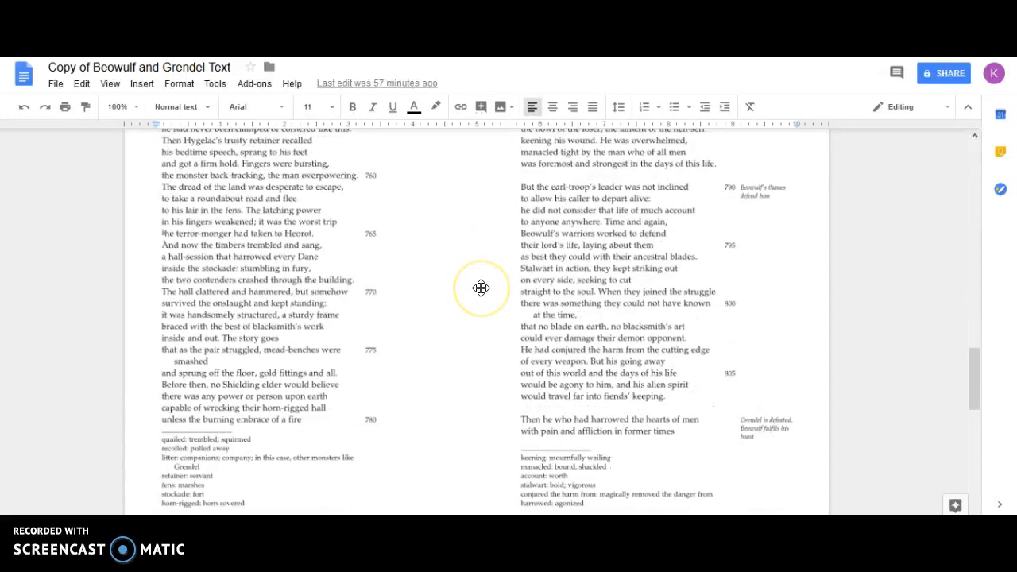
mouse_move(481, 289)
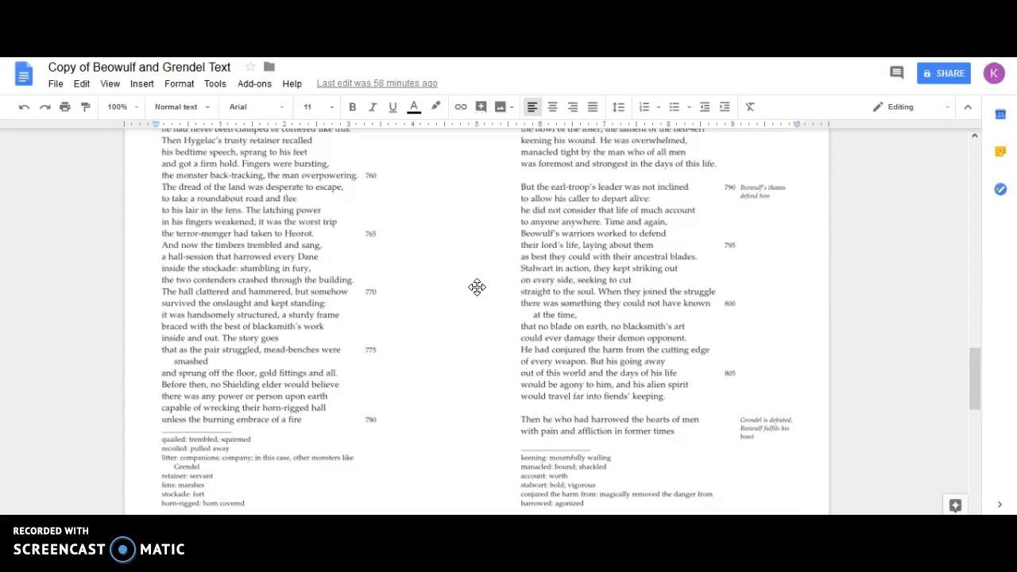
scroll("down", 3)
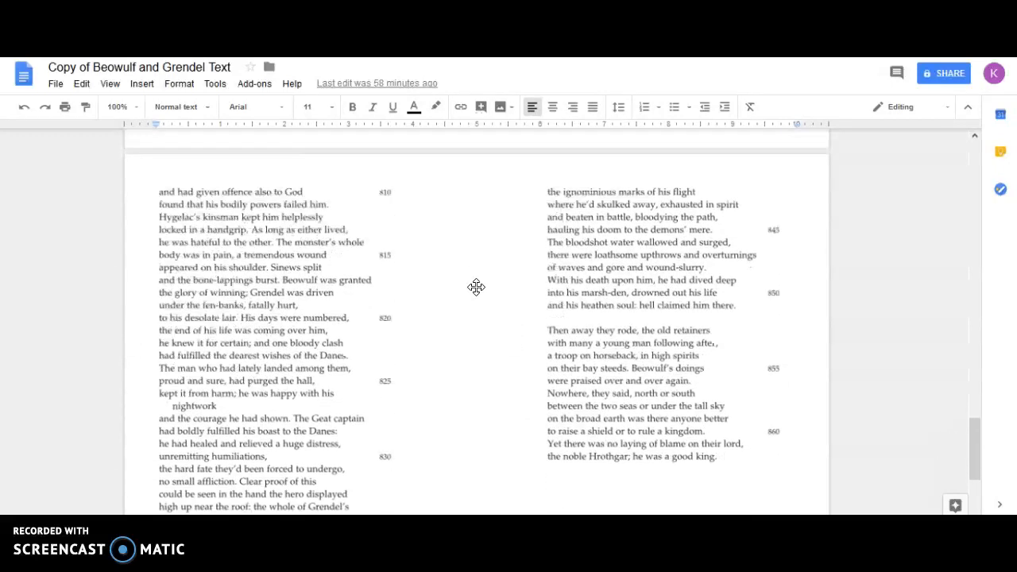
scroll("down", 3)
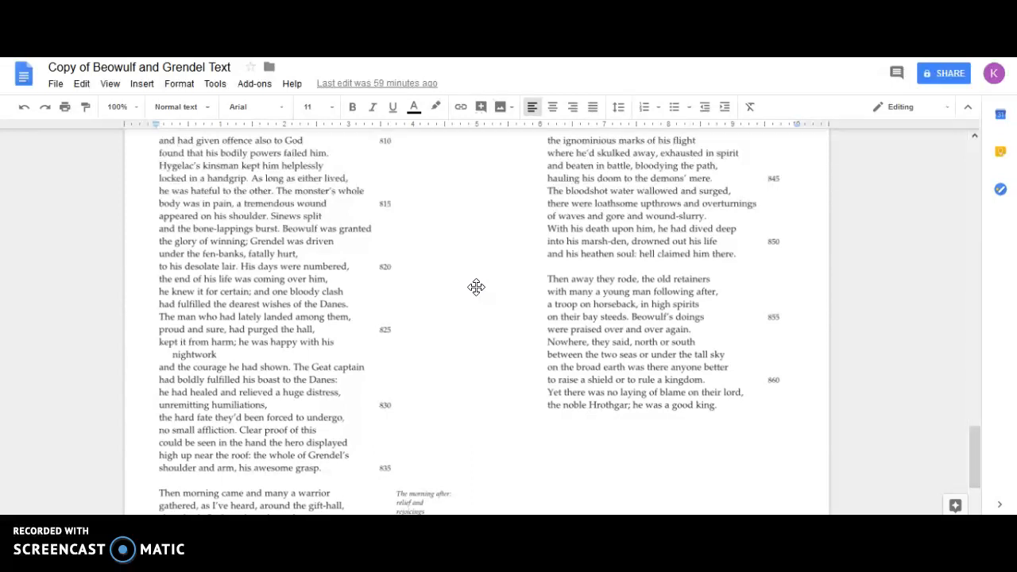
scroll("down", 3)
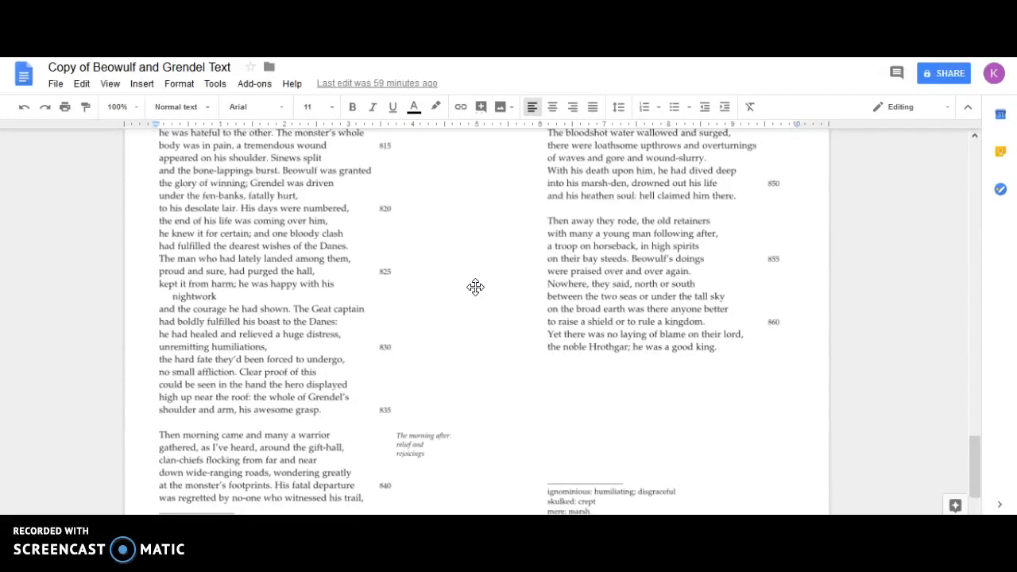
scroll("down", 3)
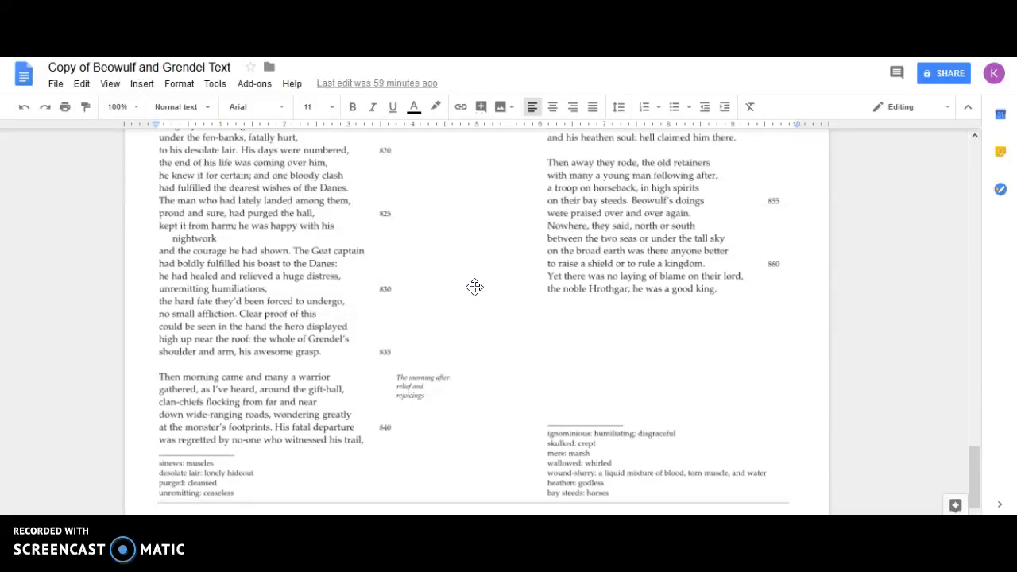
mouse_move(472, 289)
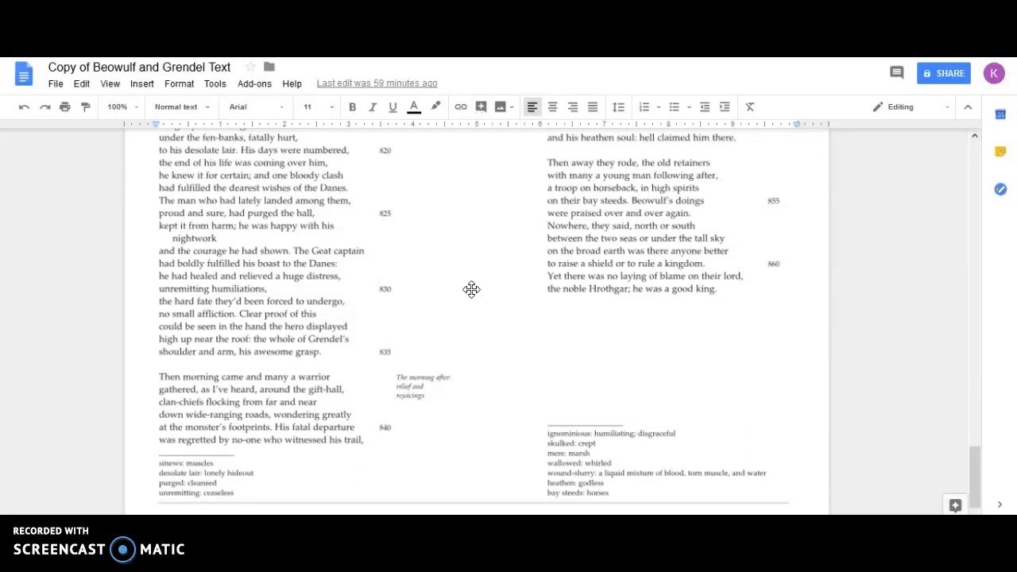
mouse_move(466, 294)
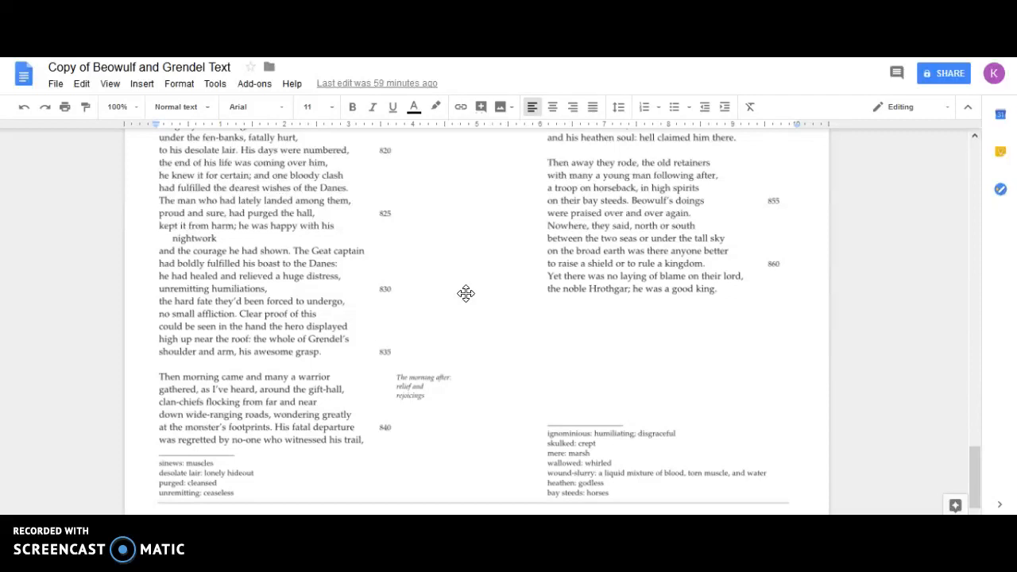